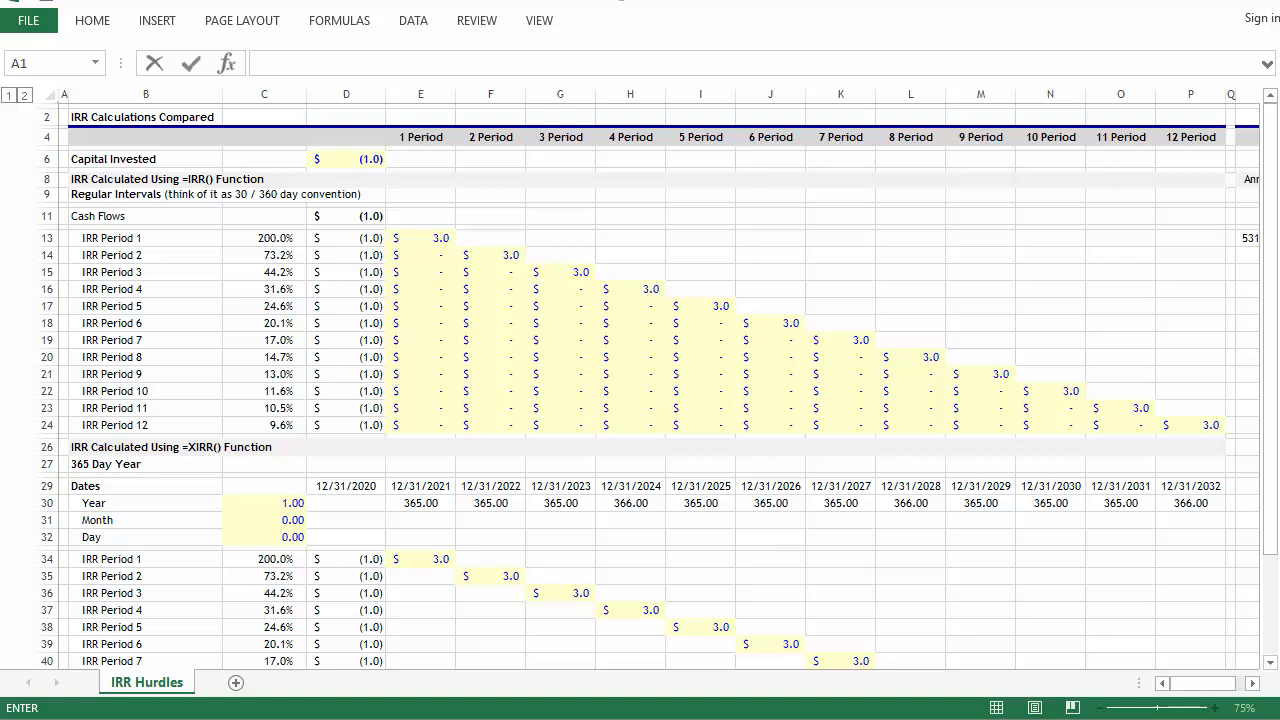
Inspect the Period 1 IRR formula, then enter 0 as Period 2's first-year cash flow
{"action": "left_click", "coordinate": [170, 179]}
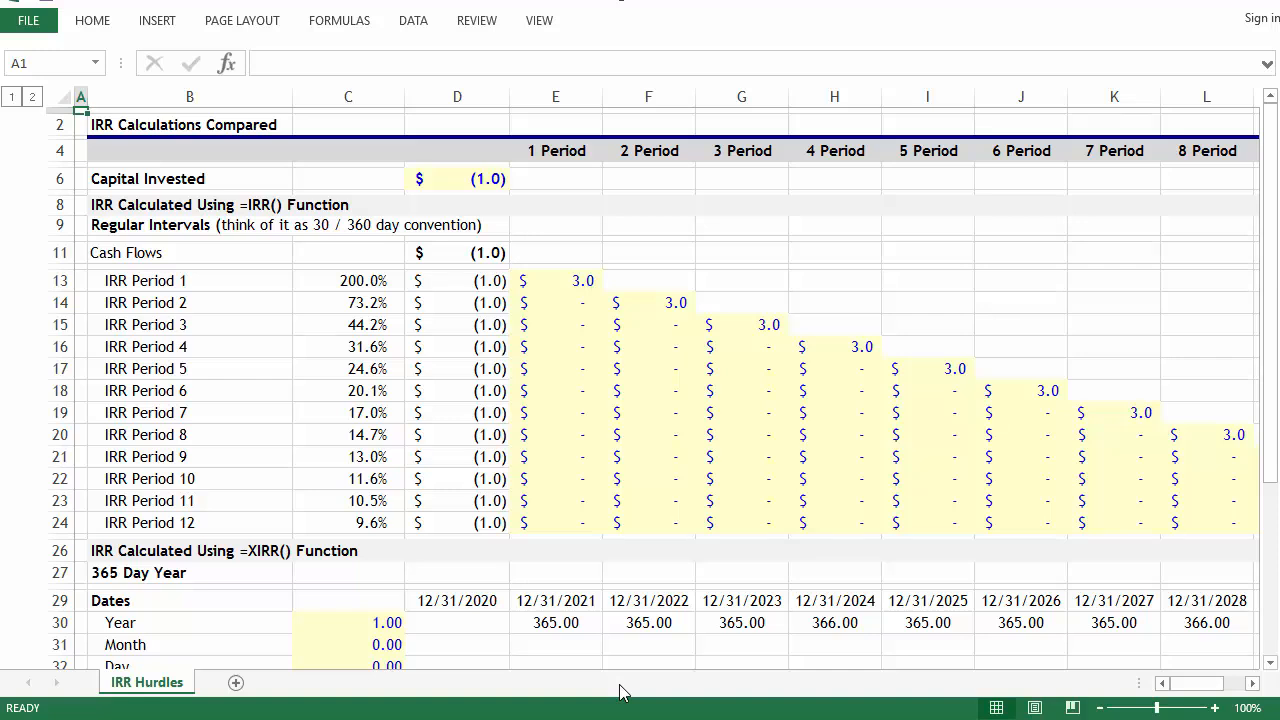
{"action": "left_click", "coordinate": [348, 280]}
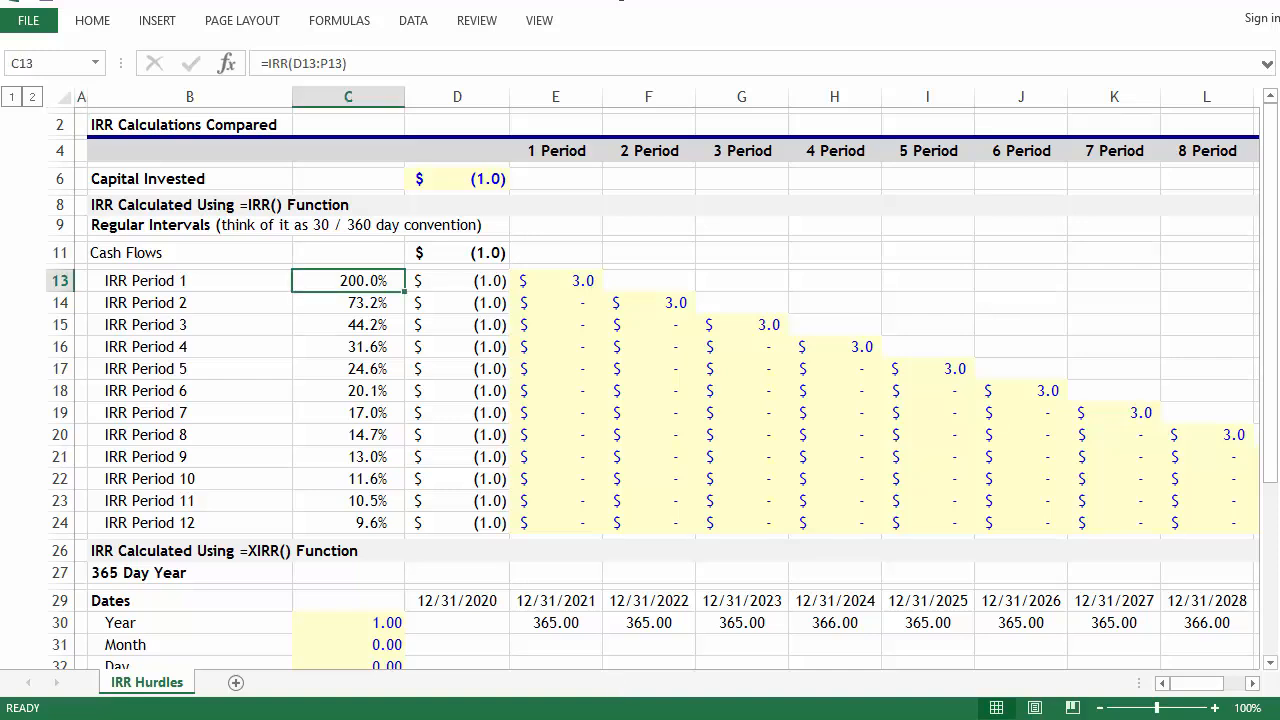
{"action": "double_click", "coordinate": [348, 280]}
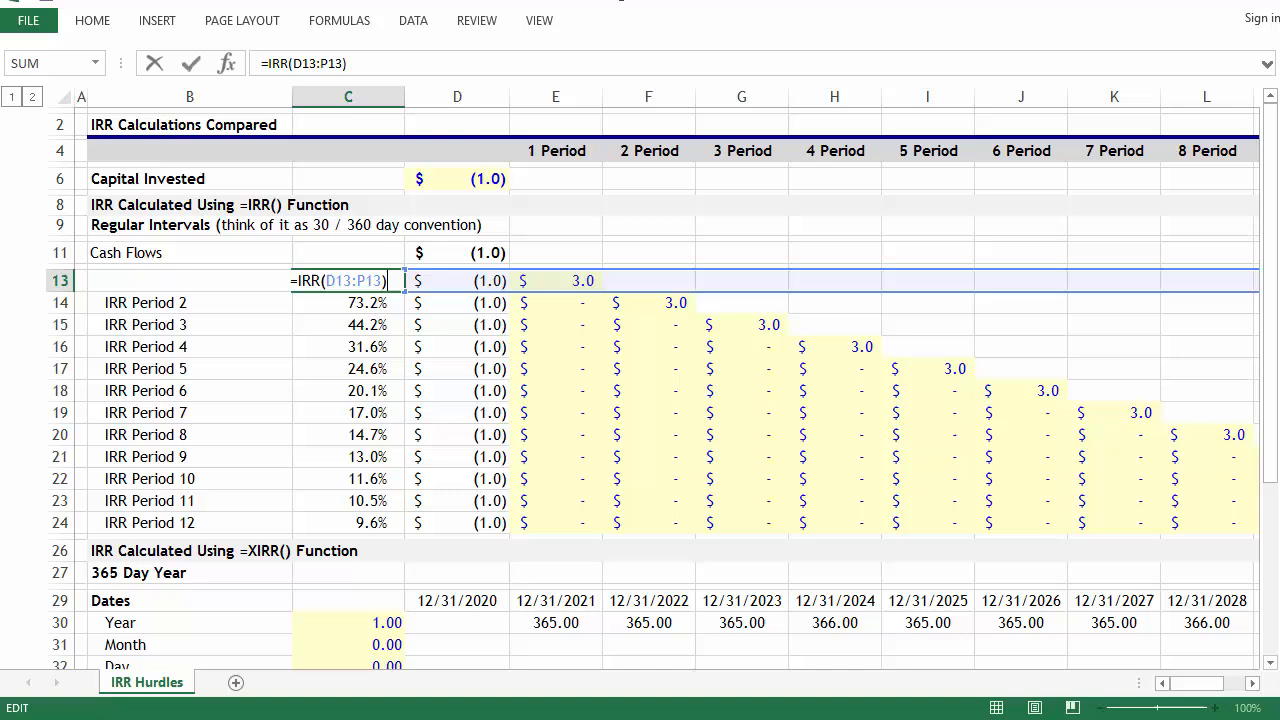
{"action": "key", "text": "enter"}
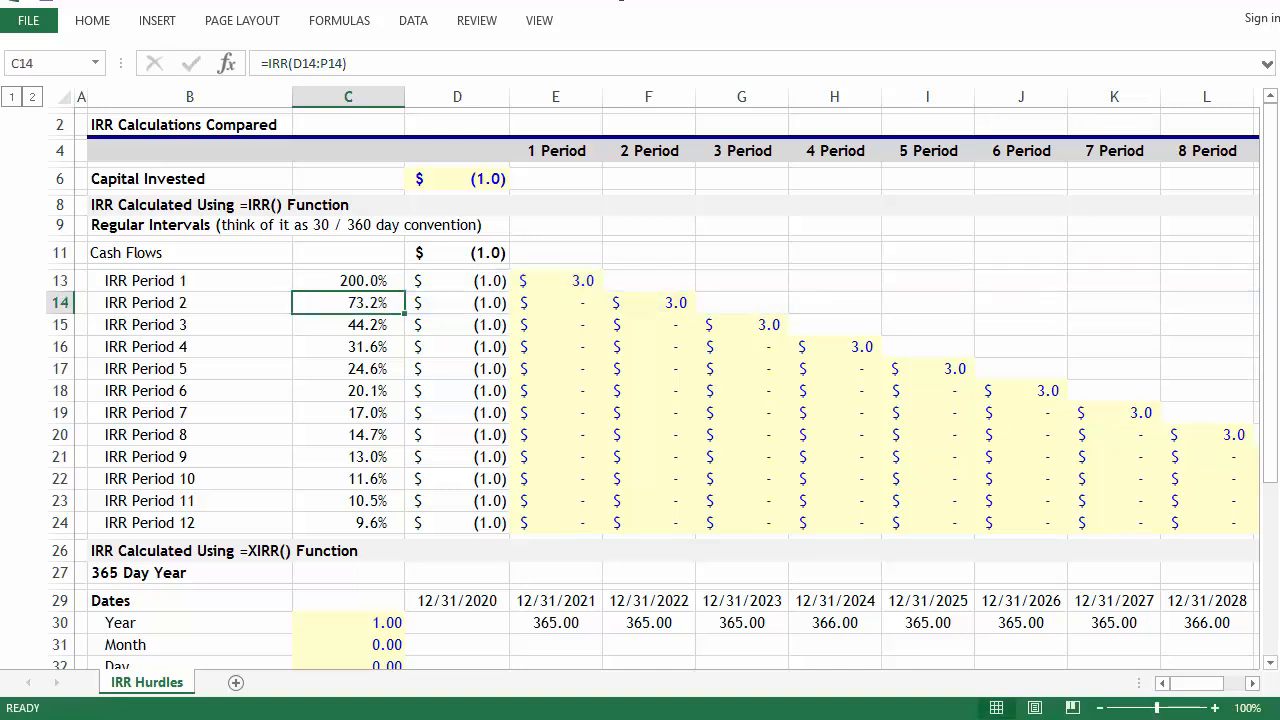
{"action": "left_click", "coordinate": [556, 302]}
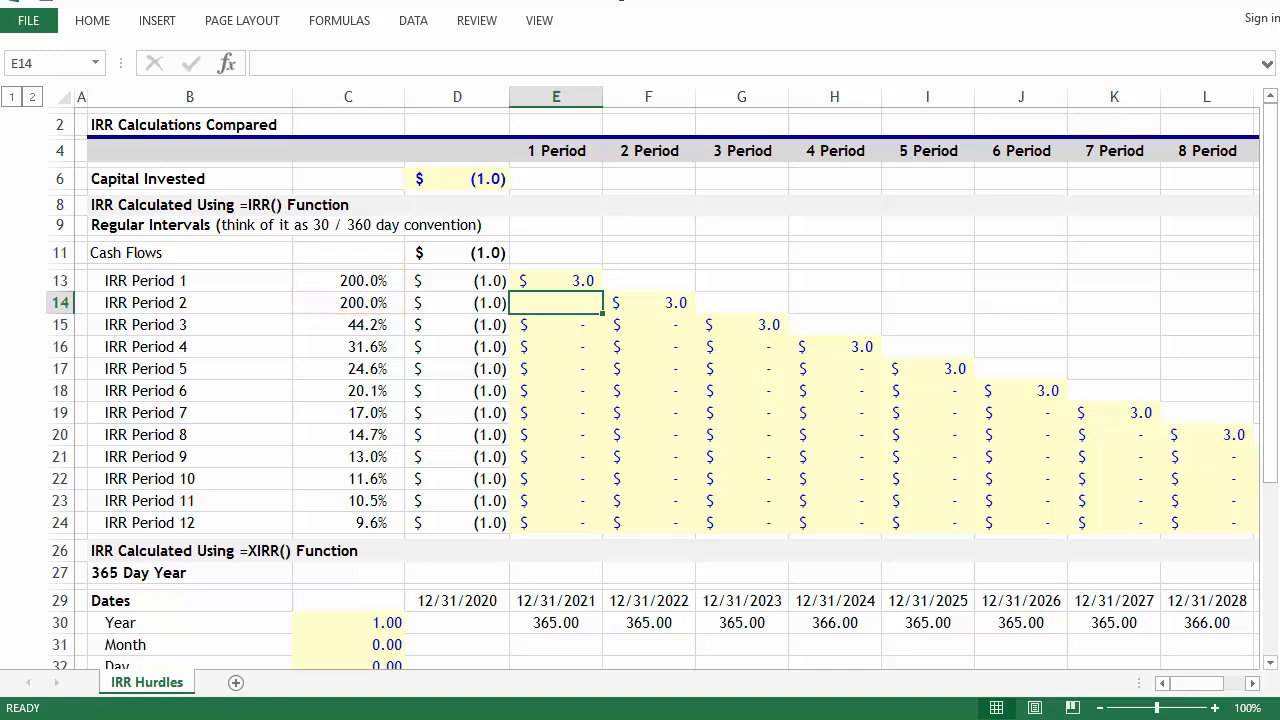
{"action": "type", "text": "0"}
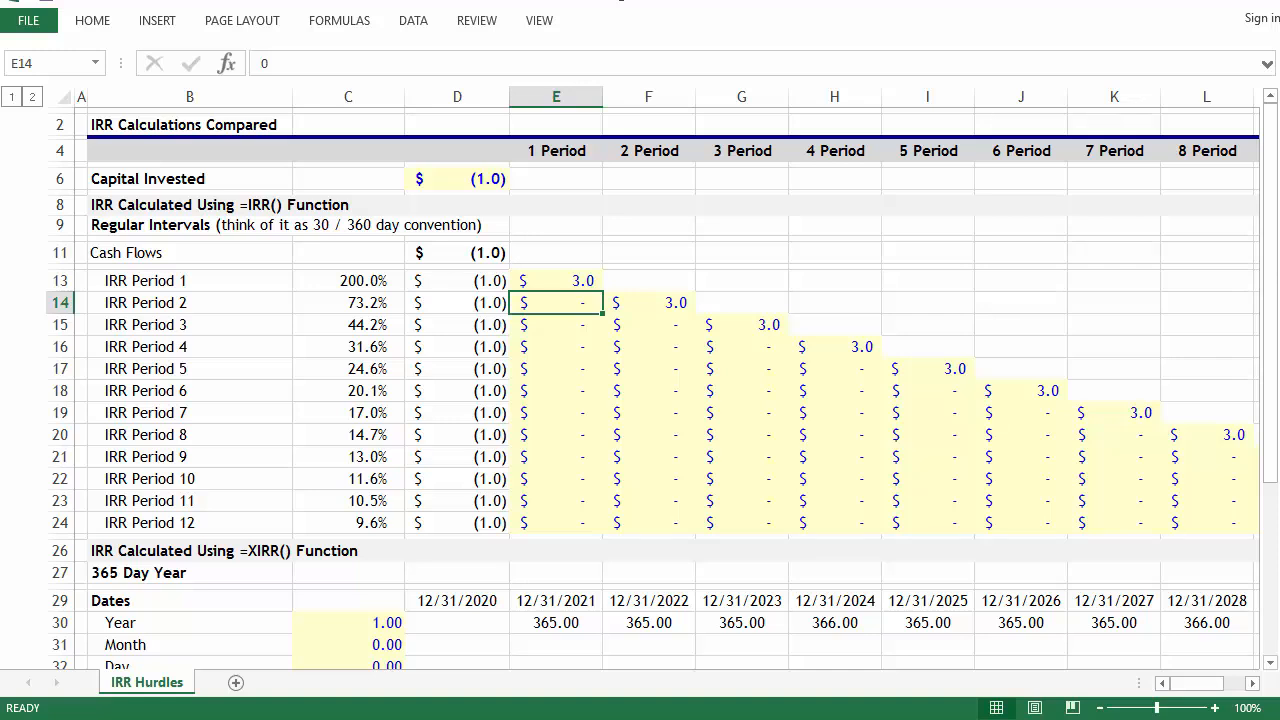
{"action": "mouse_move", "coordinate": [635, 690]}
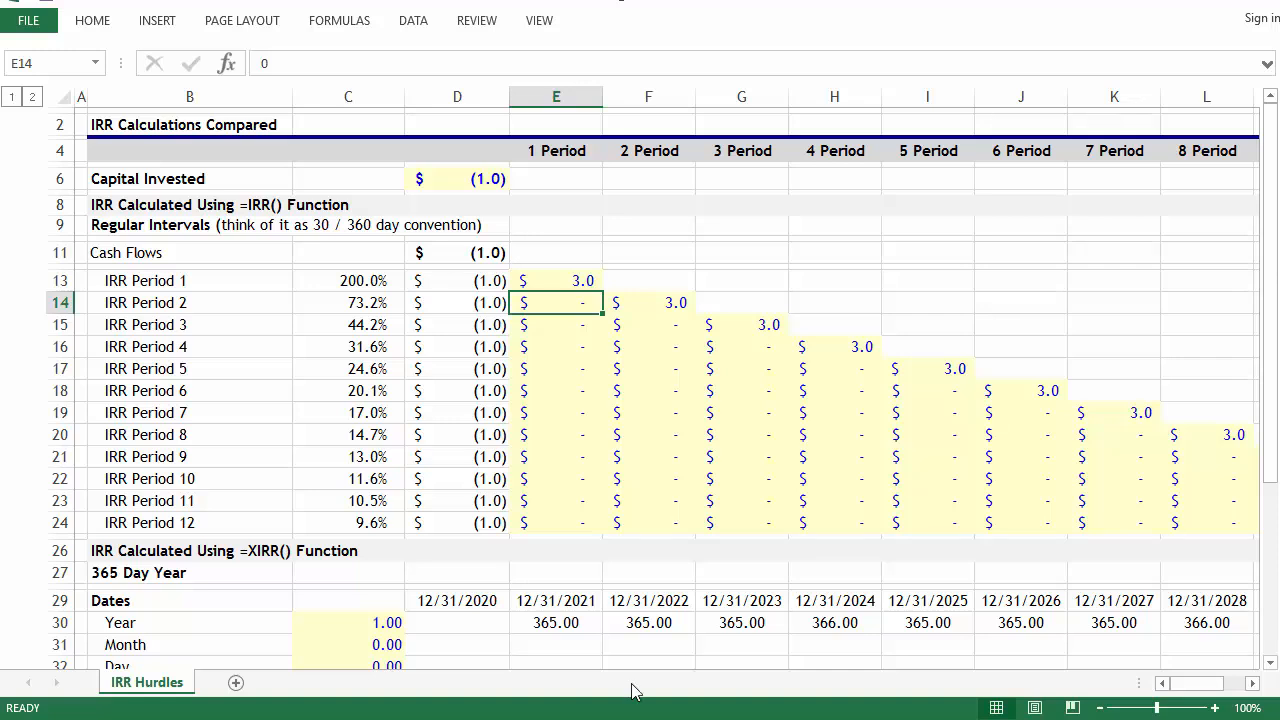
Scroll down and inspect the Period 1 XIRR formula in C34
{"action": "scroll", "scroll_direction": "down", "scroll_amount": 3}
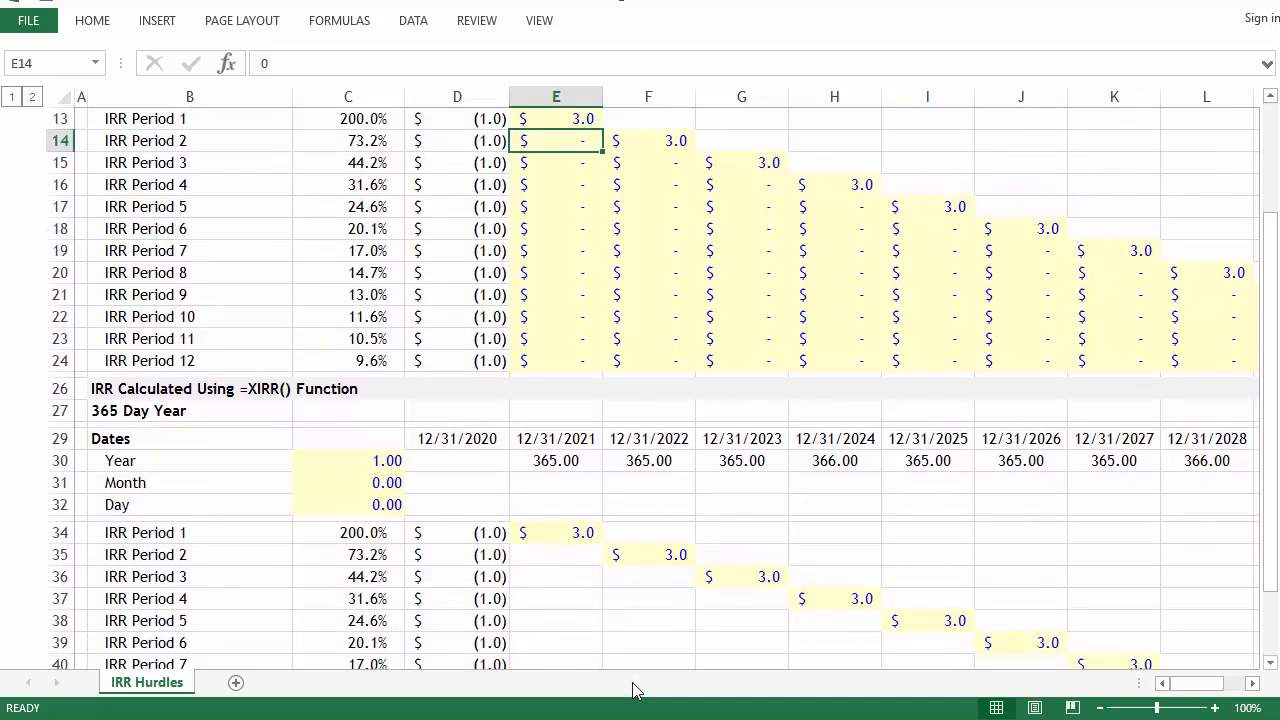
{"action": "scroll", "scroll_direction": "down", "scroll_amount": 3}
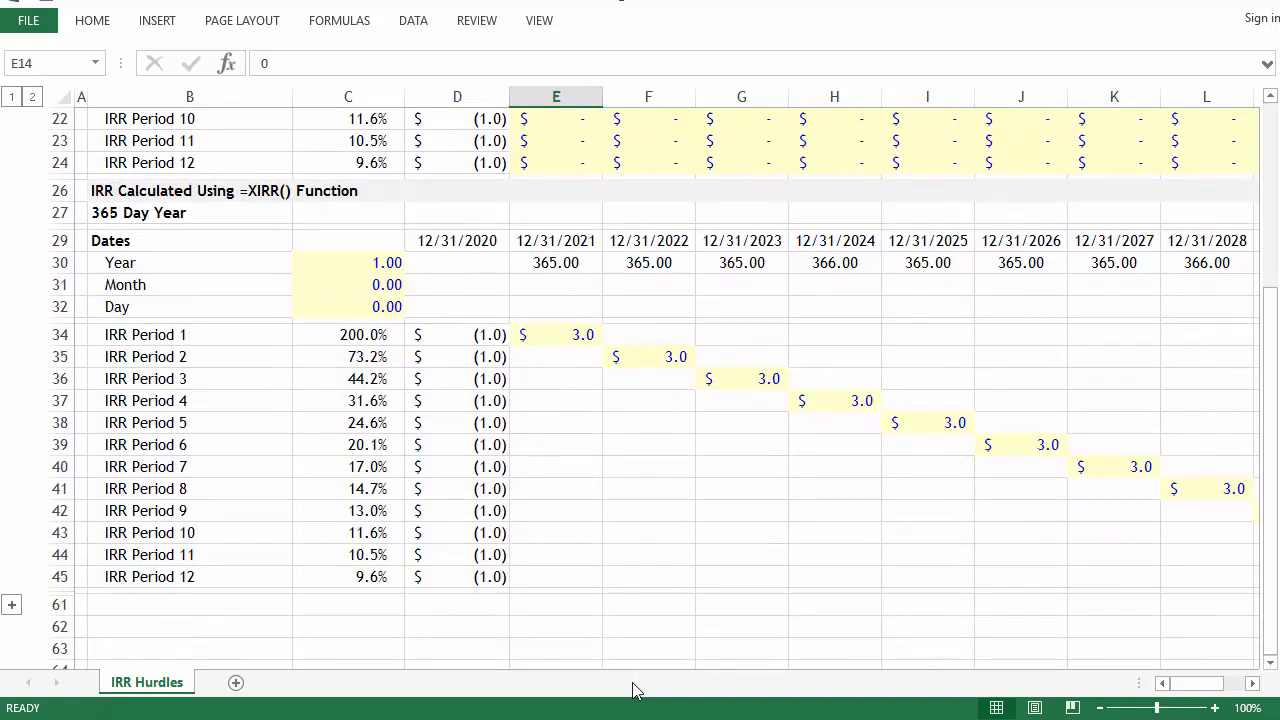
{"action": "left_click", "coordinate": [348, 334]}
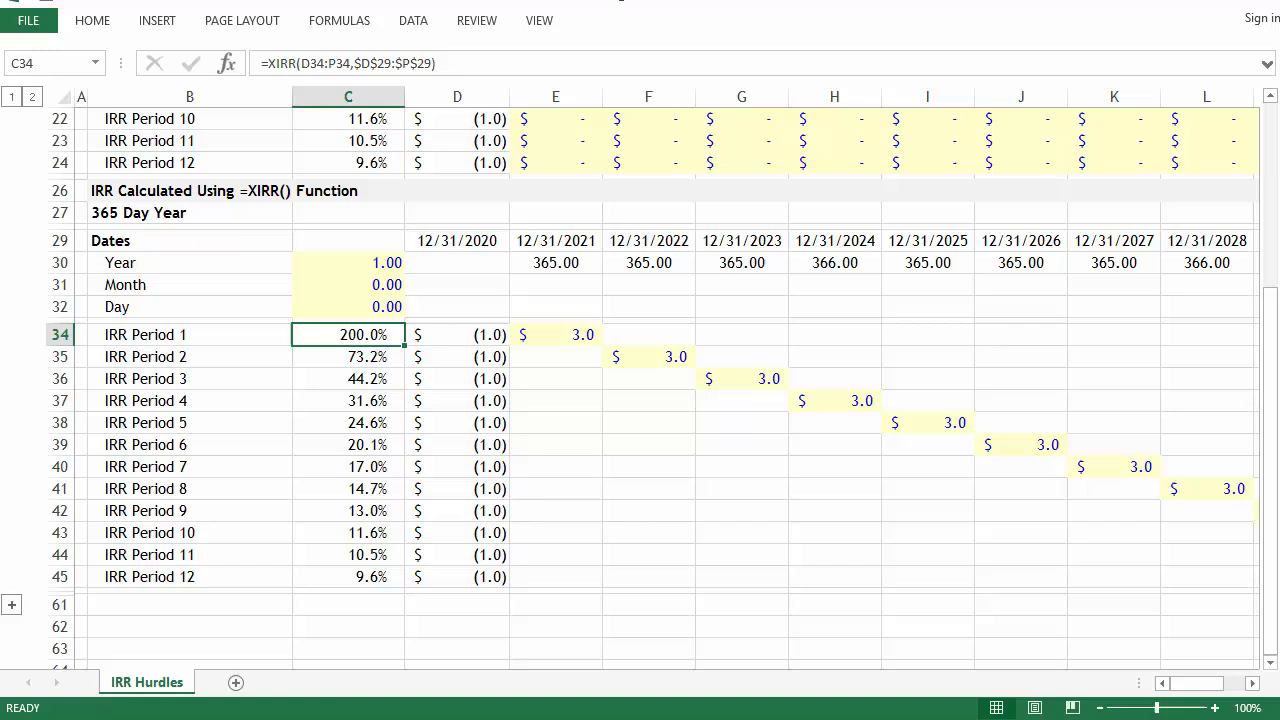
{"action": "double_click", "coordinate": [347, 334]}
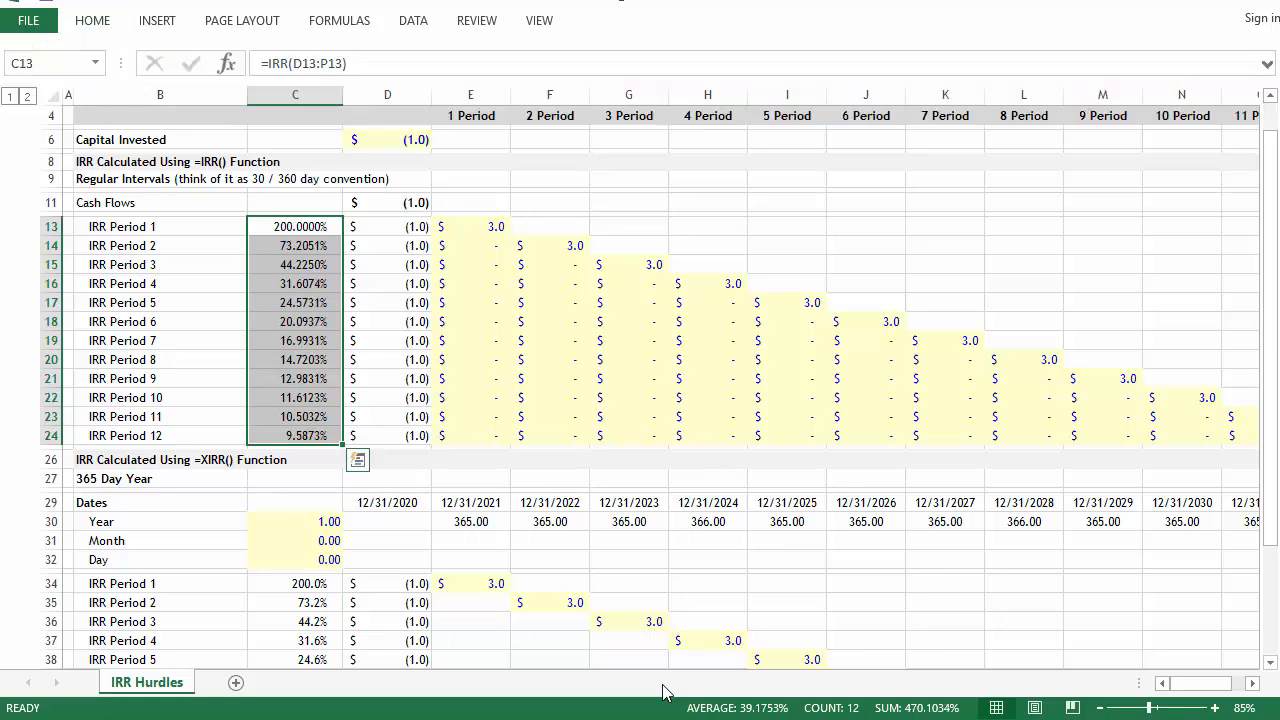
Select the Period 1 XIRR result and scroll down through the XIRR results
{"action": "left_click", "coordinate": [294, 583]}
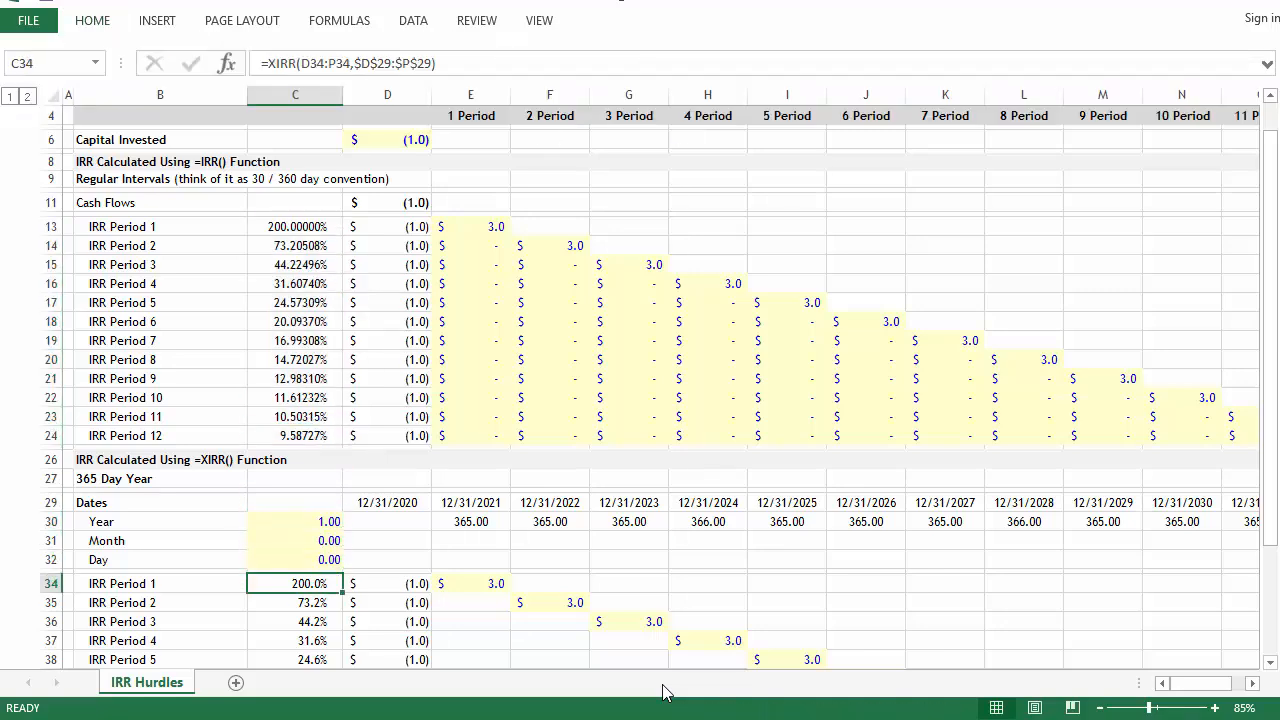
{"action": "scroll", "scroll_direction": "down", "scroll_amount": 3}
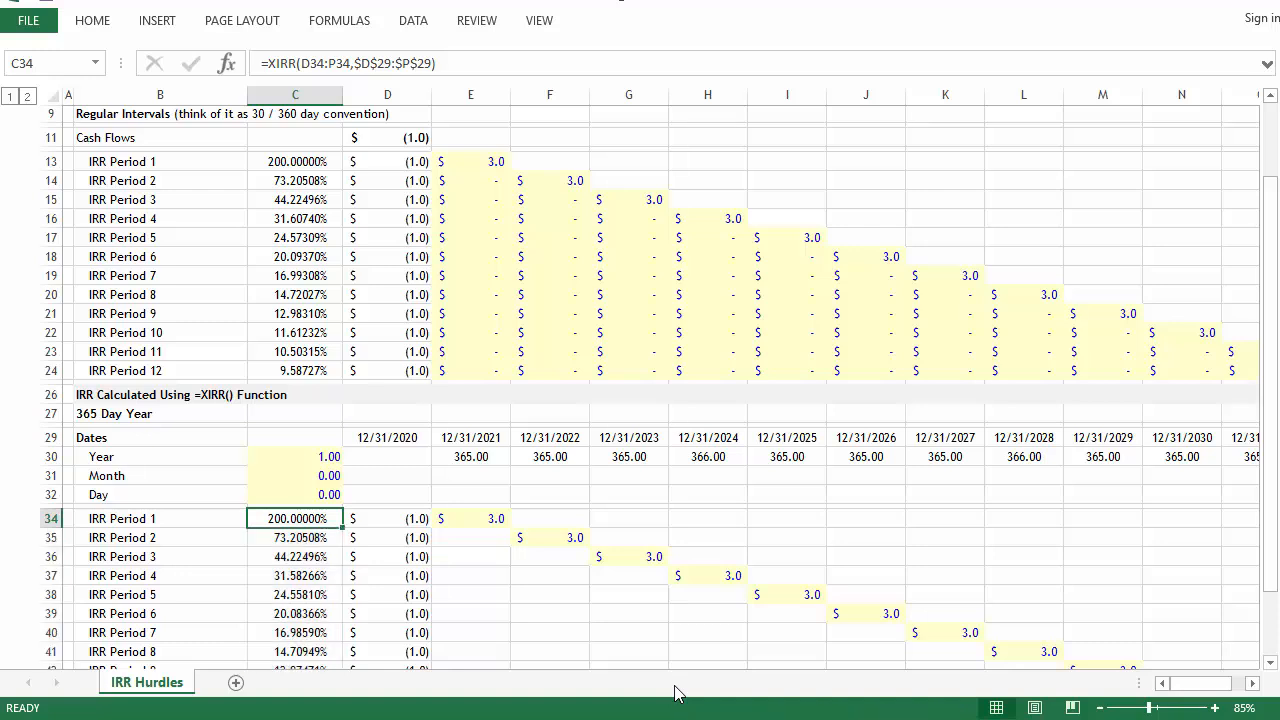
{"action": "double_click", "coordinate": [294, 518]}
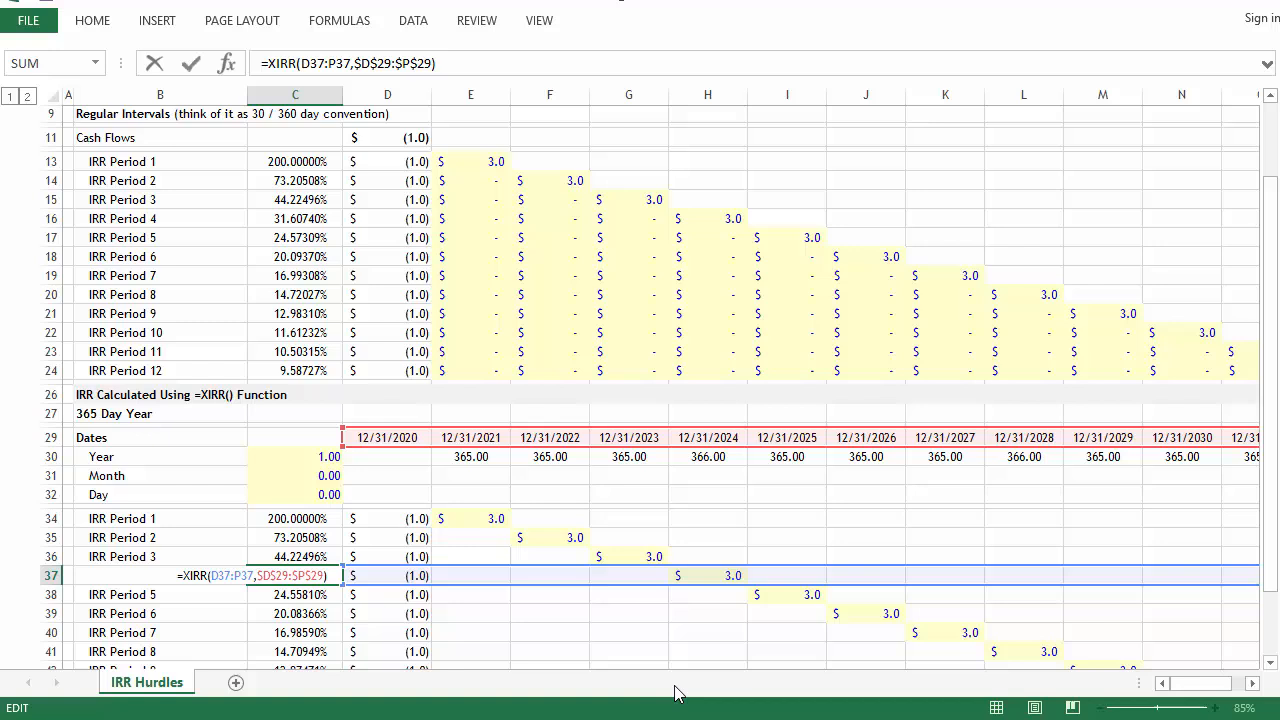
{"action": "left_click", "coordinate": [707, 457]}
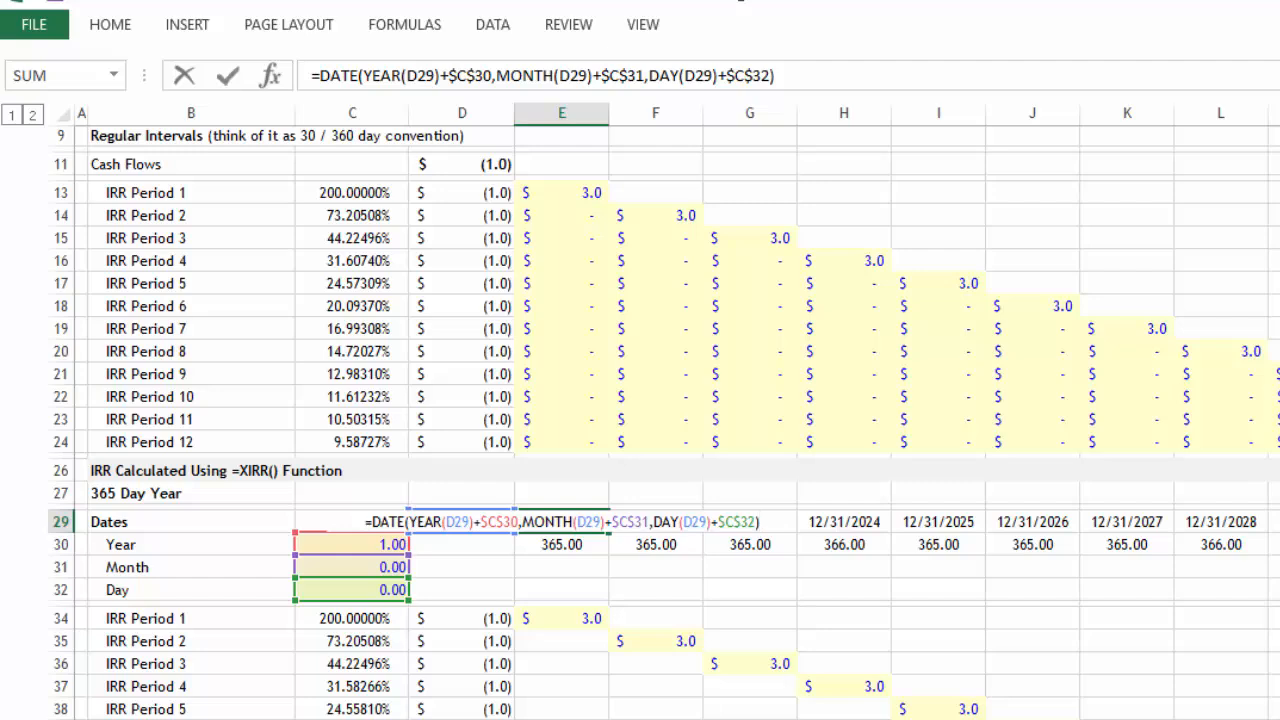
Keep the date formula unchanged and check XIRR Period 1 returns 73.20508%
{"action": "key", "text": "Enter"}
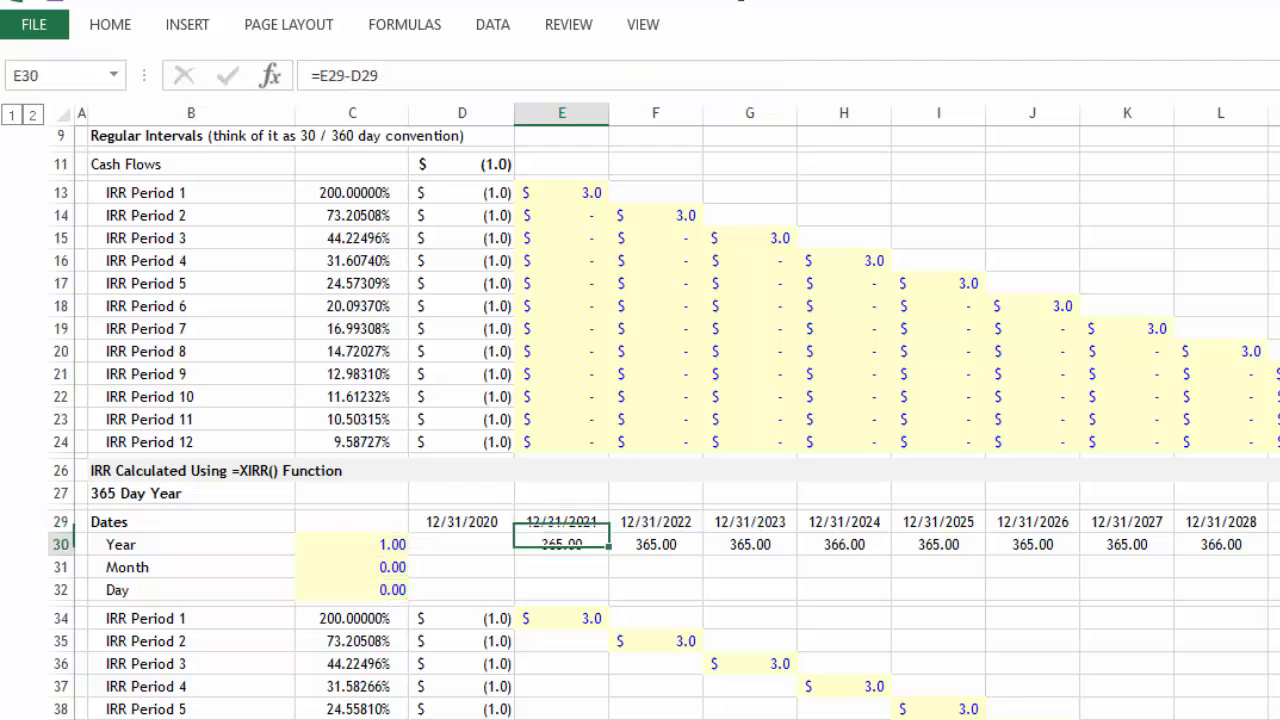
{"action": "left_click", "coordinate": [352, 544]}
{"action": "type", "text": "2"}
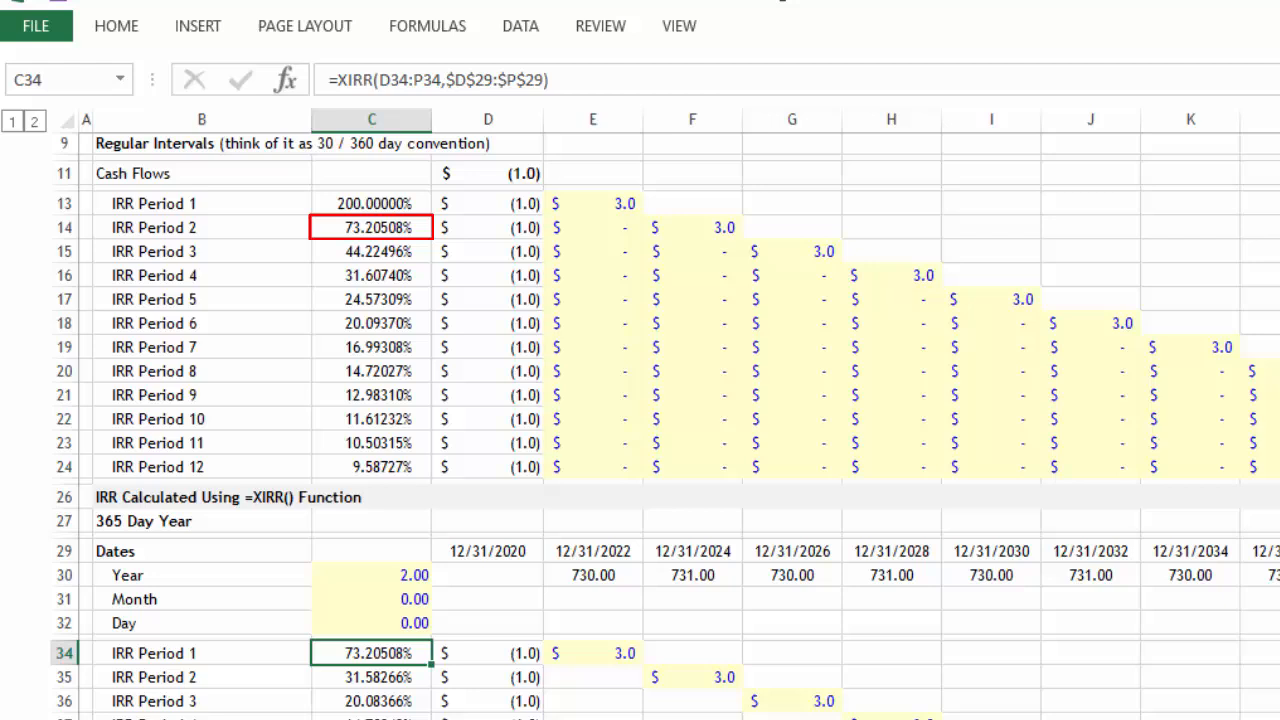
Review the XIRR formulas for Periods 2 and 1, then select the Year input
{"action": "left_click", "coordinate": [371, 677]}
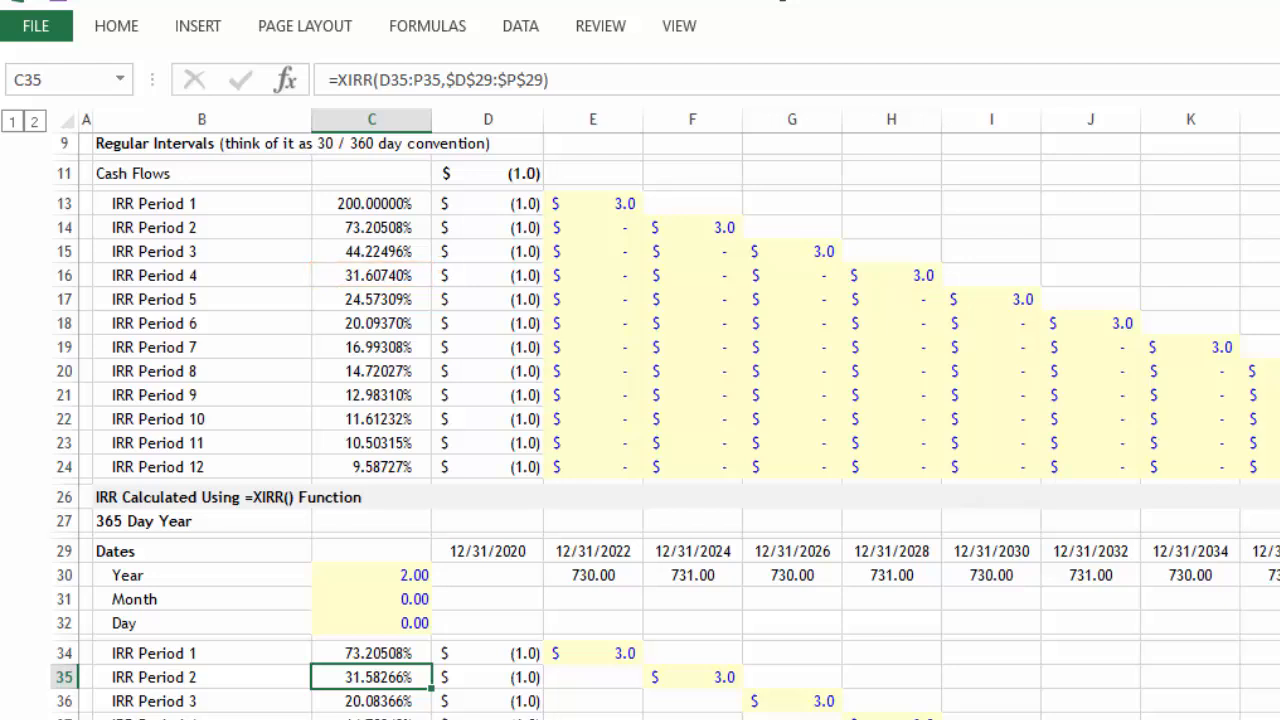
{"action": "left_click", "coordinate": [372, 653]}
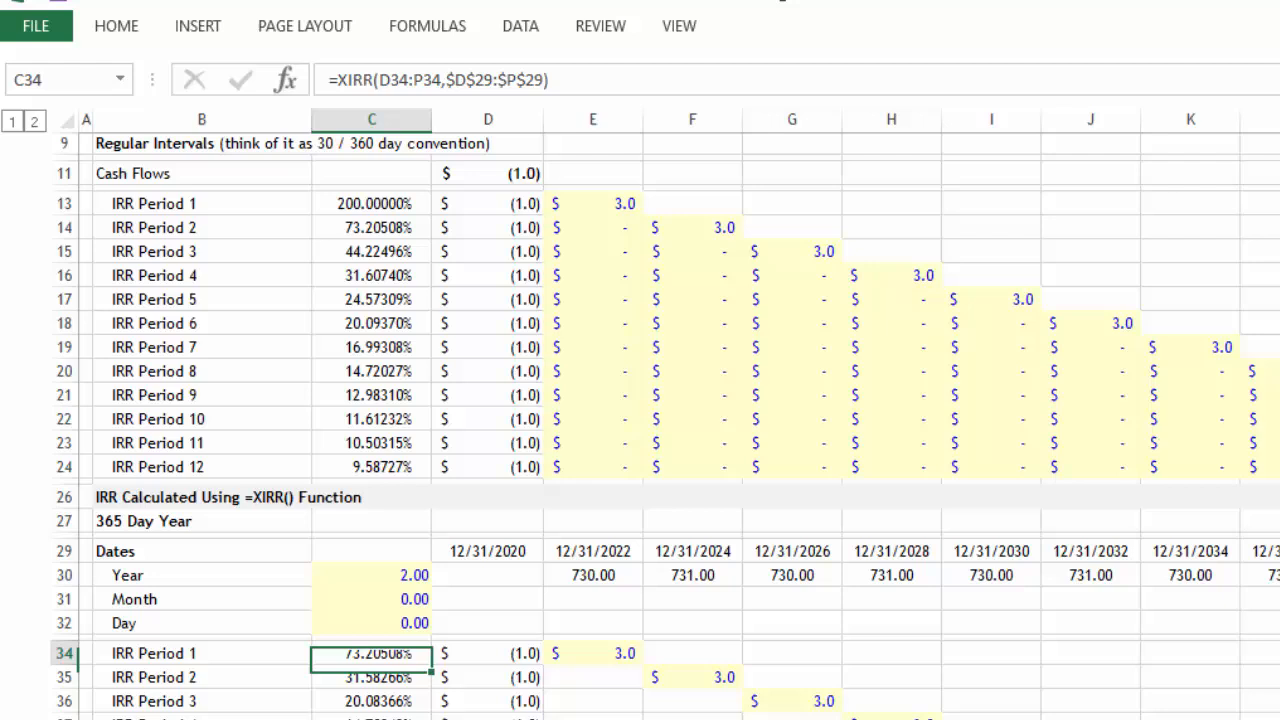
{"action": "left_click", "coordinate": [371, 574]}
{"action": "type", "text": "0"}
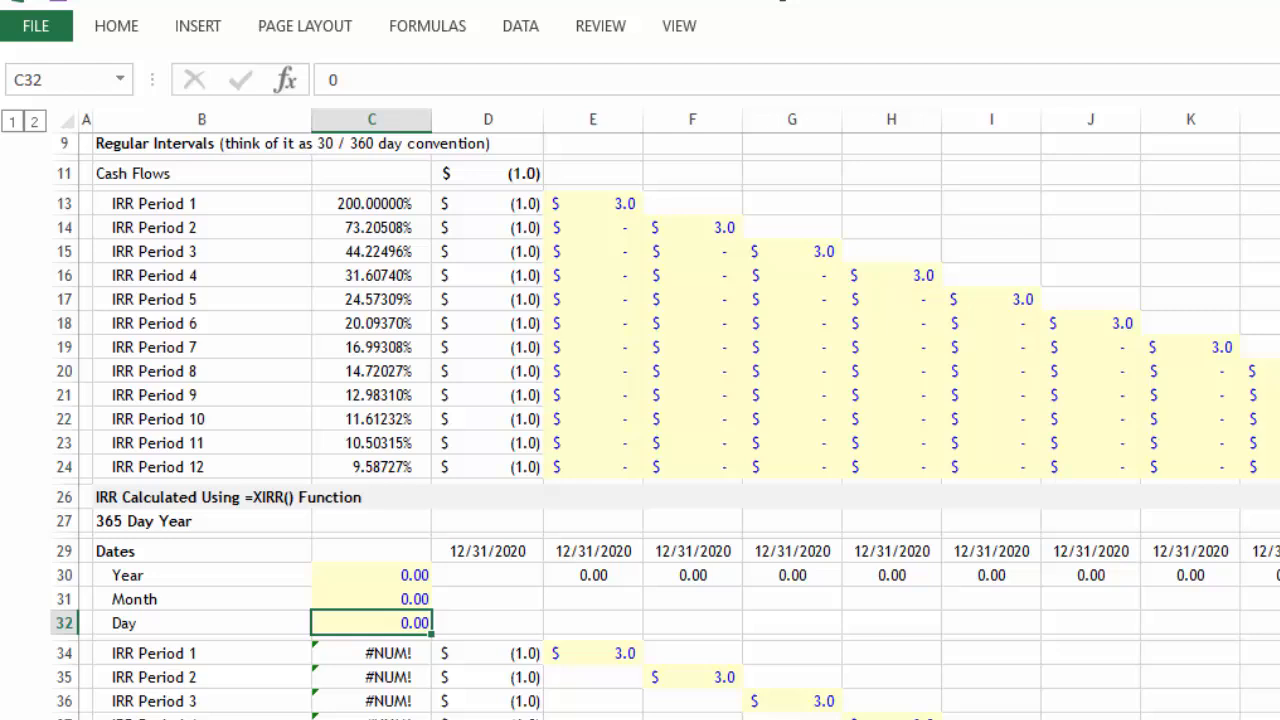
Enter 1 as the Month interval and check the first monthly XIRR result
{"action": "type", "text": "1"}
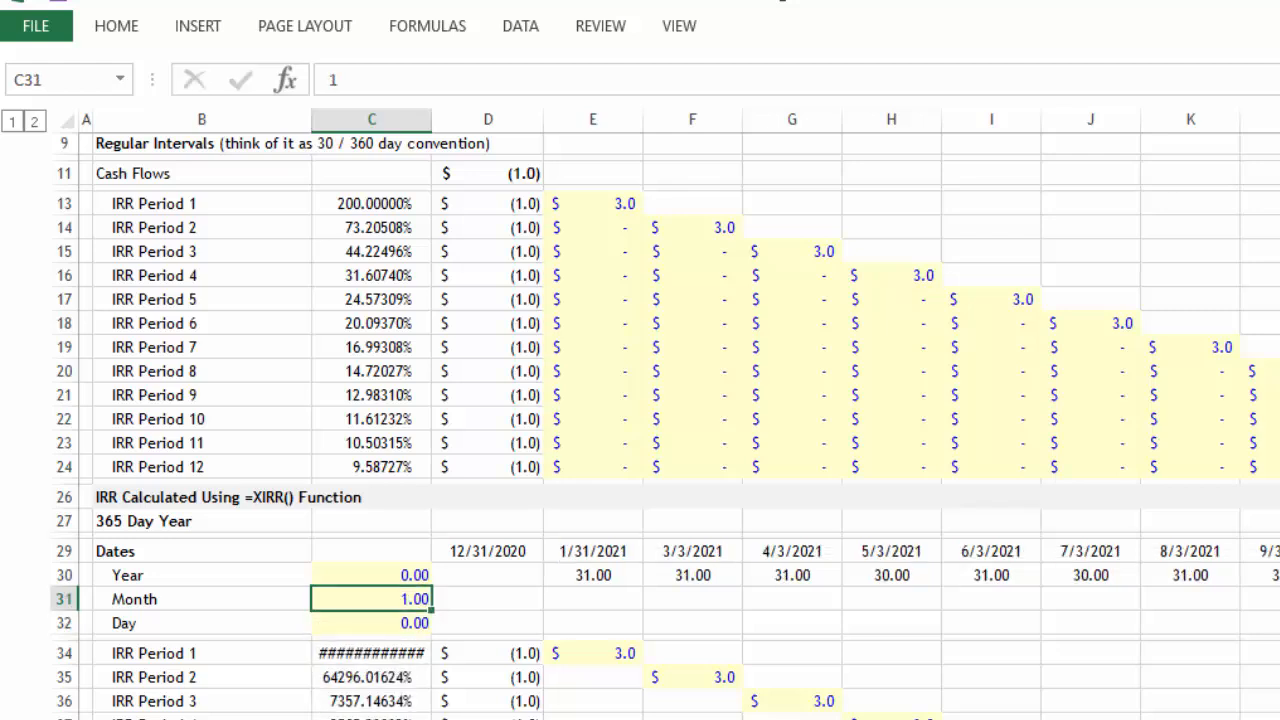
{"action": "left_click", "coordinate": [371, 652]}
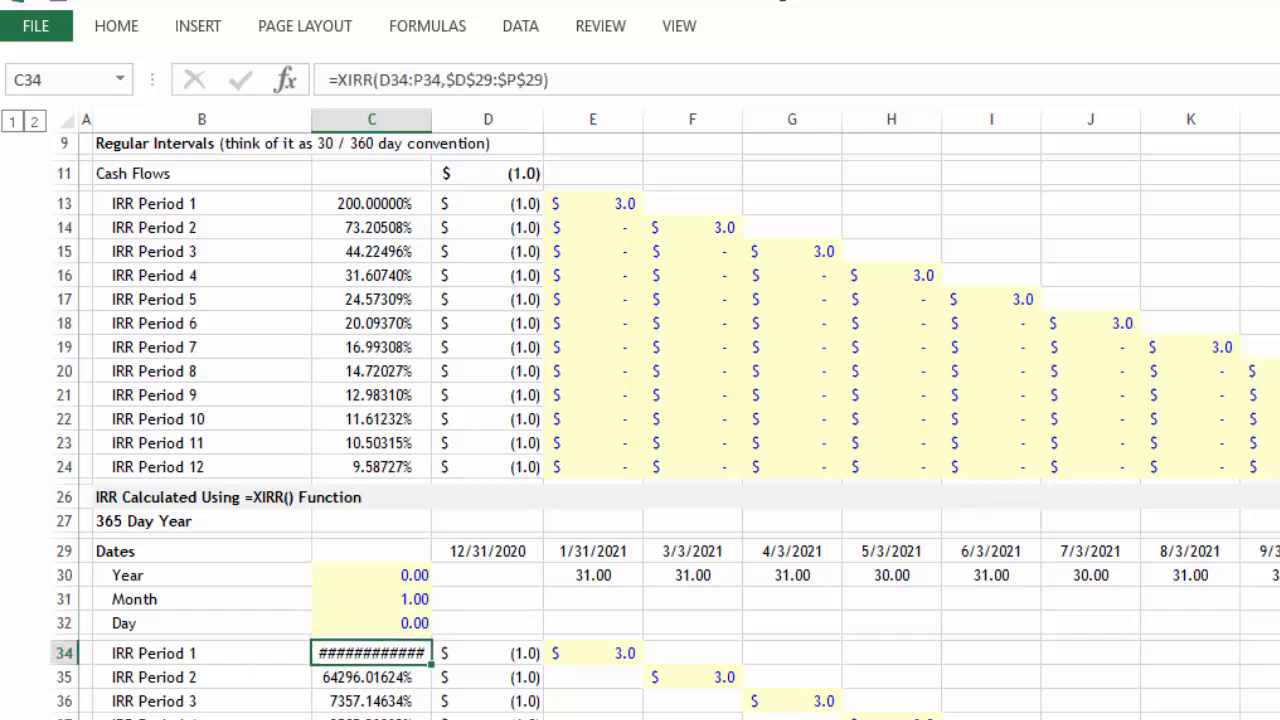
{"action": "left_click", "coordinate": [116, 25]}
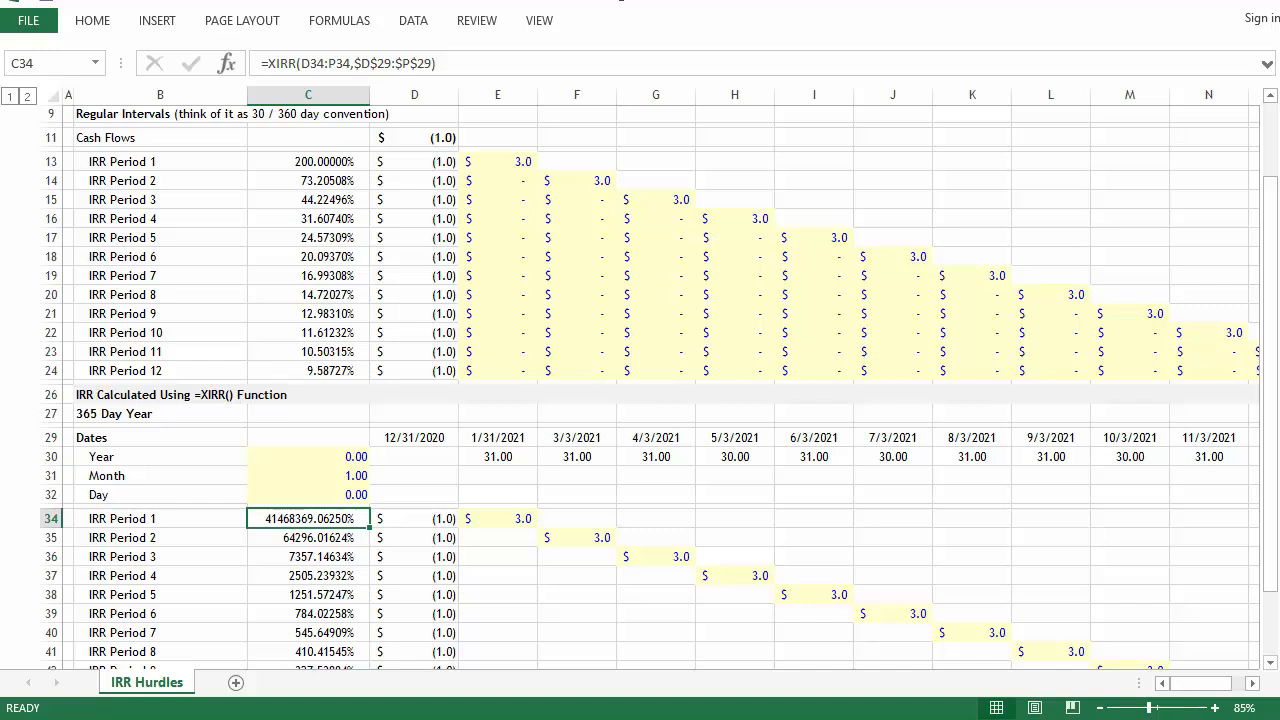
{"action": "scroll", "scroll_direction": "up", "scroll_amount": 3}
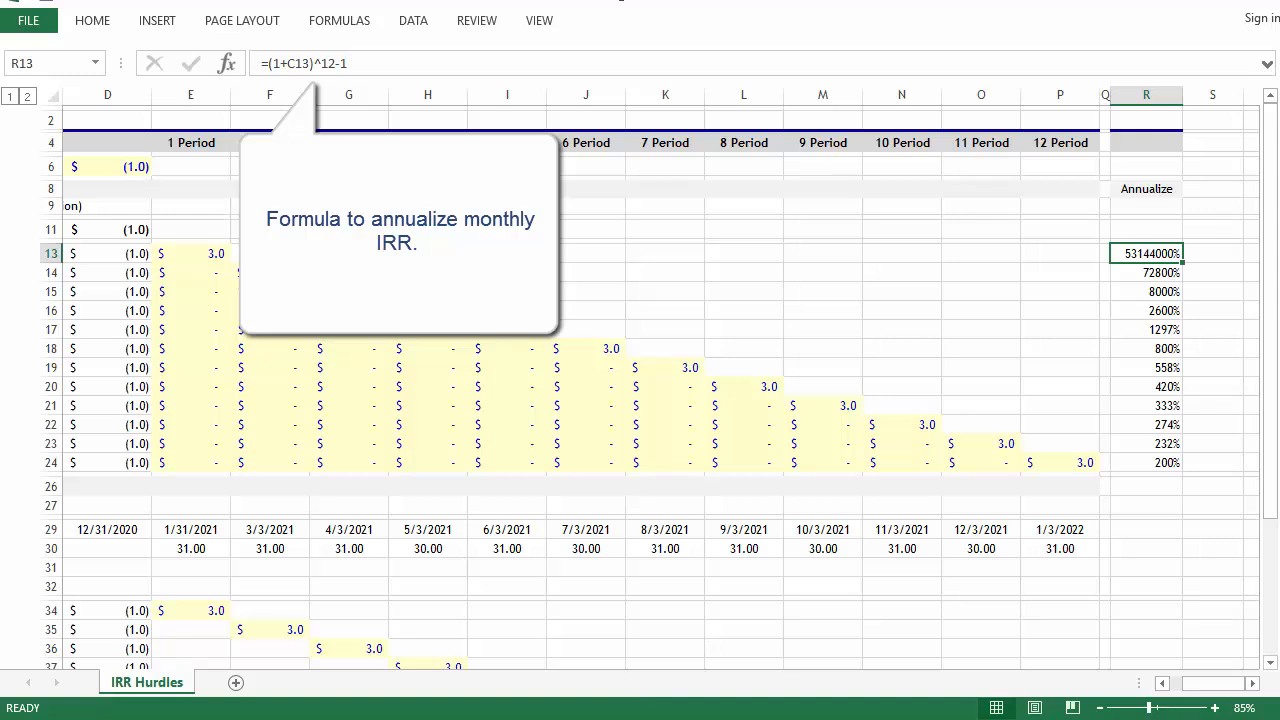
{"action": "mouse_move", "coordinate": [1240, 687]}
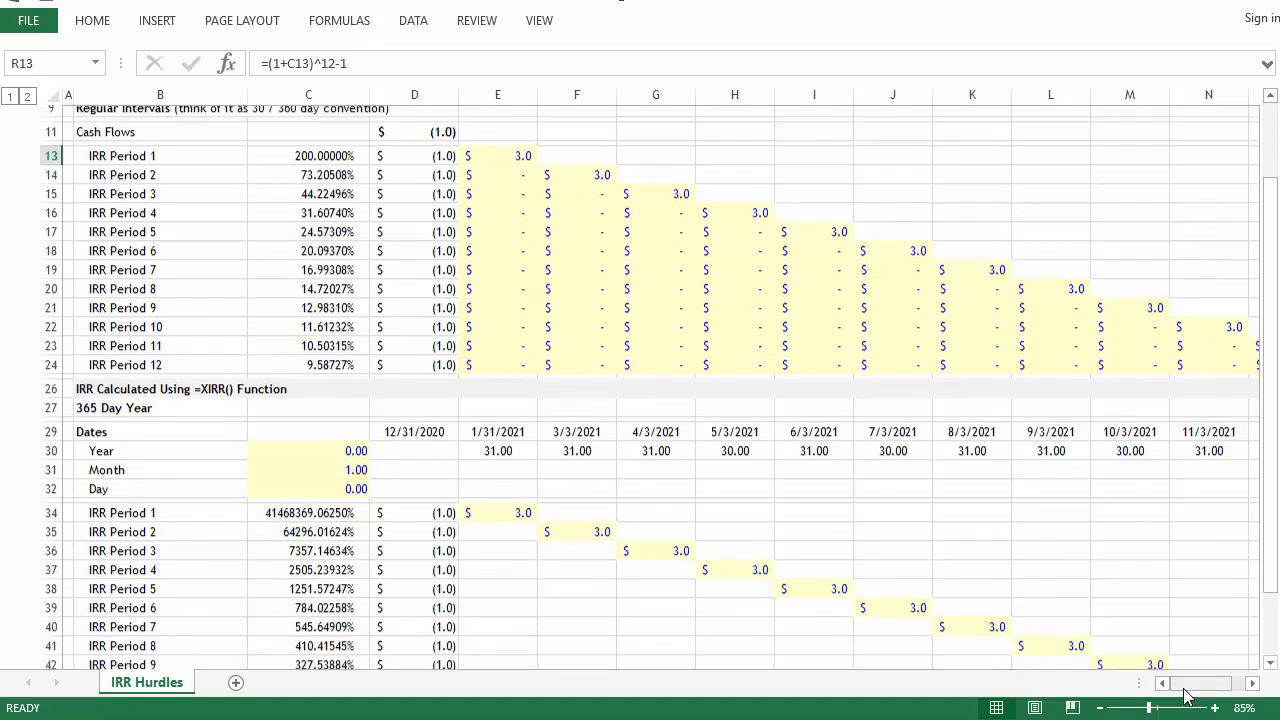
{"action": "scroll", "scroll_direction": "down", "scroll_amount": 3}
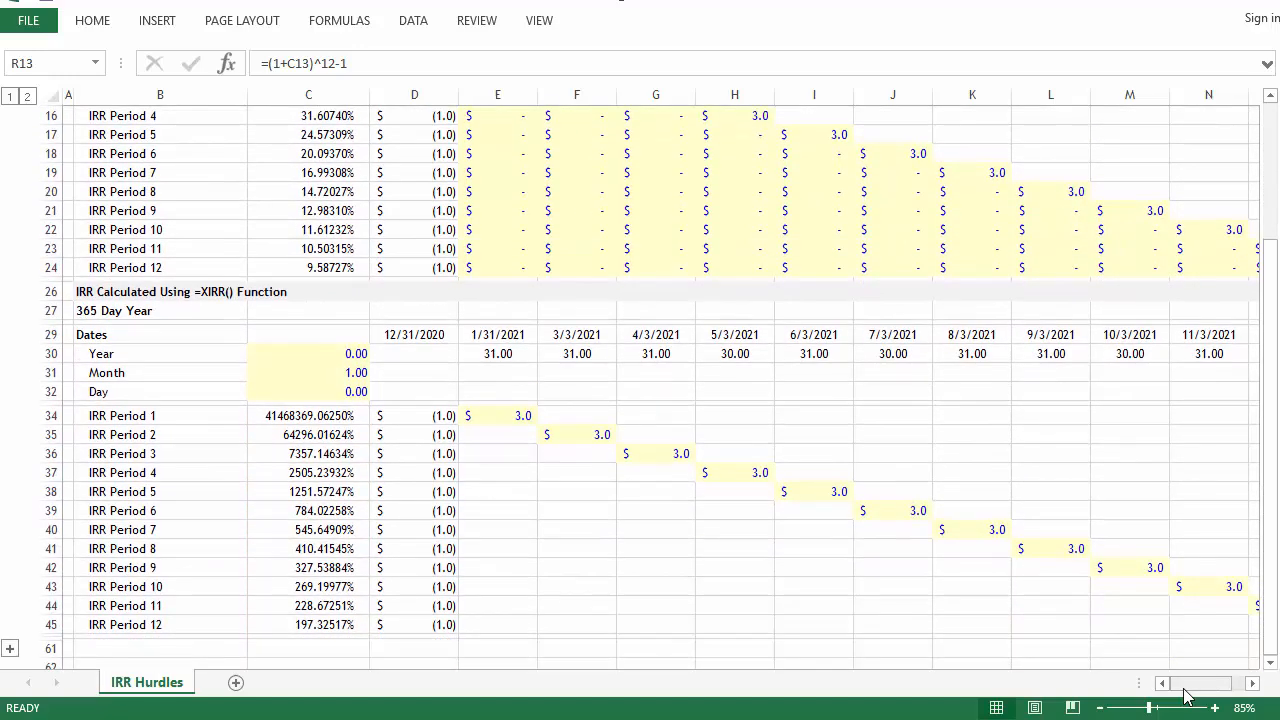
{"action": "left_click", "coordinate": [308, 624]}
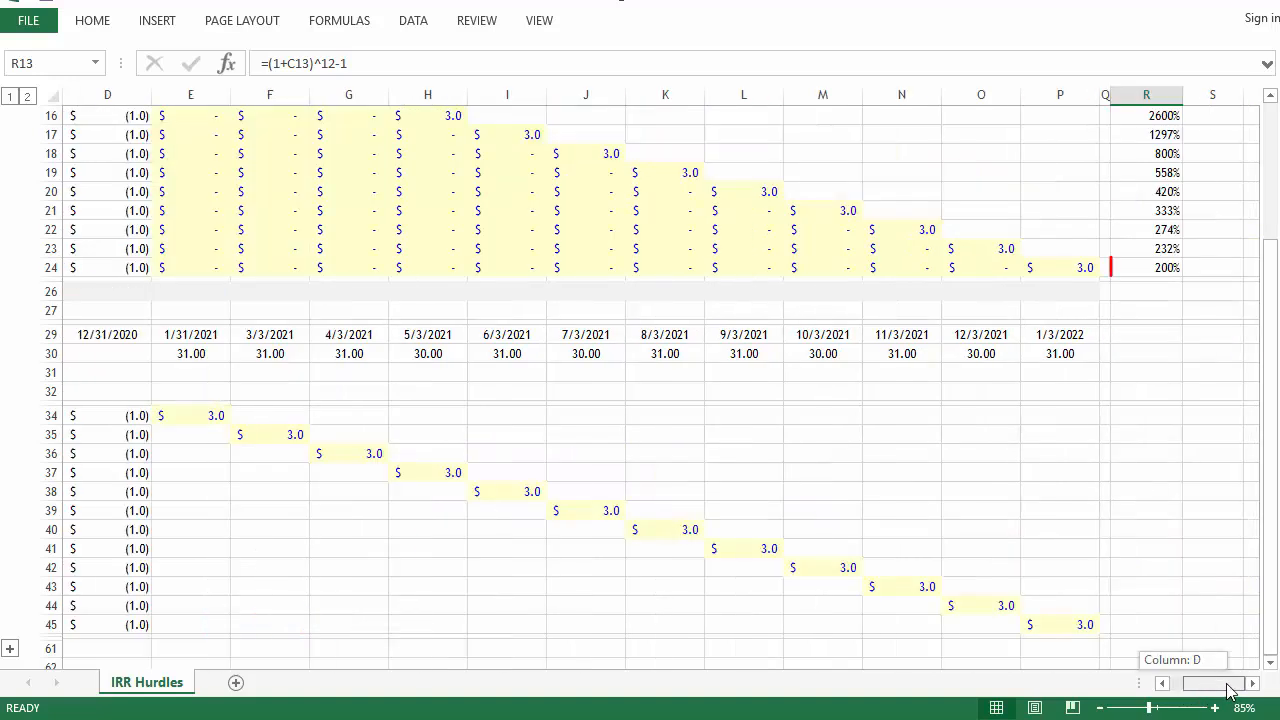
{"action": "left_click", "coordinate": [1146, 267]}
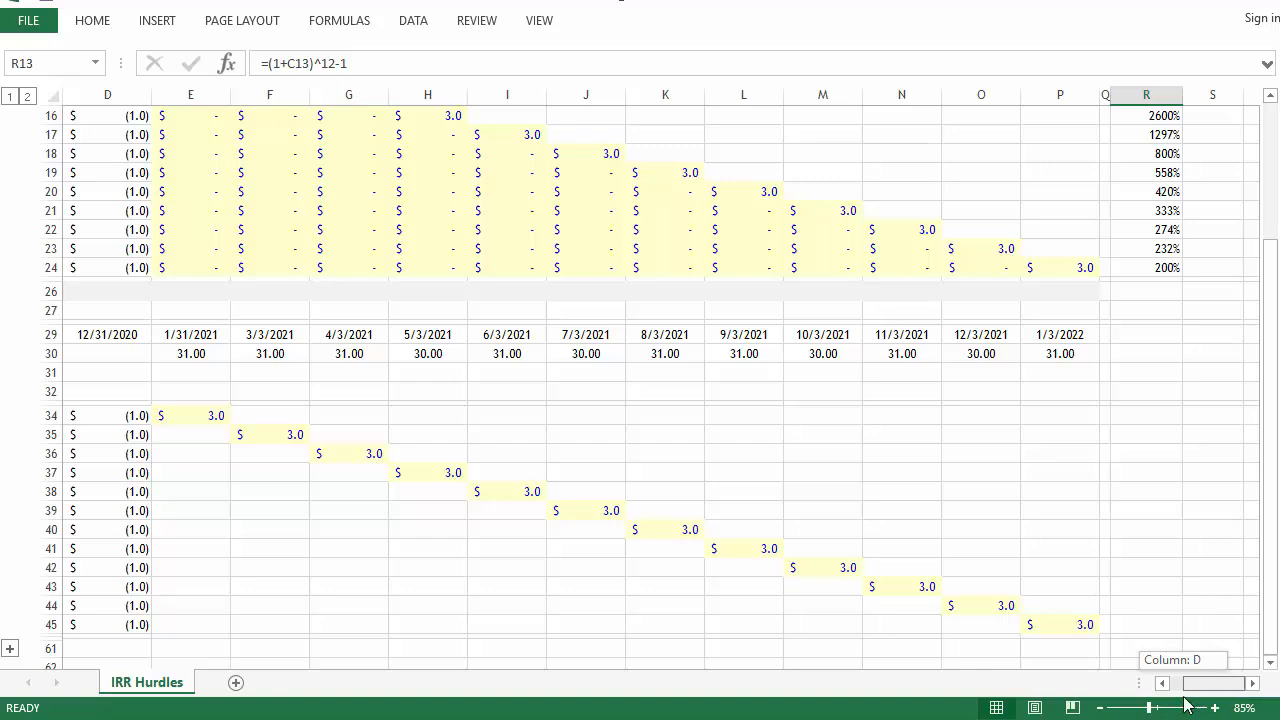
Scroll left, change the date interval inputs to 30 days, then scroll right
{"action": "scroll", "scroll_direction": "left", "scroll_amount": 3}
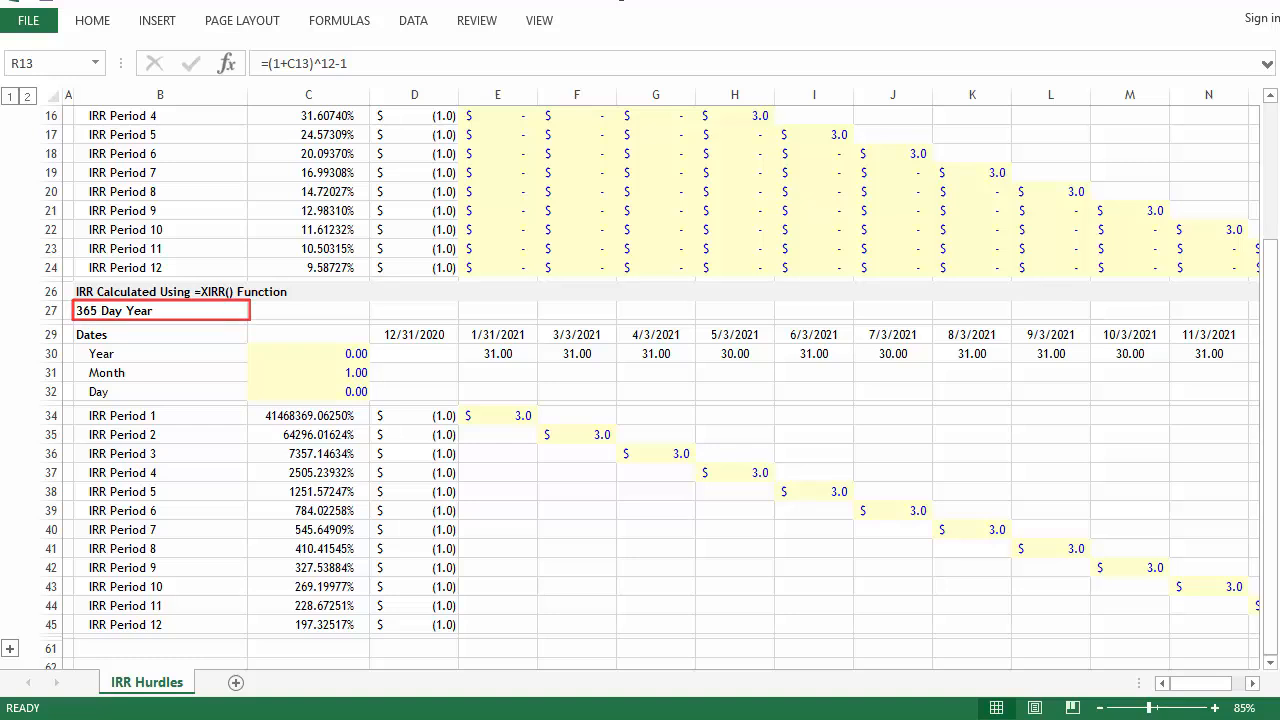
{"action": "left_click", "coordinate": [307, 372]}
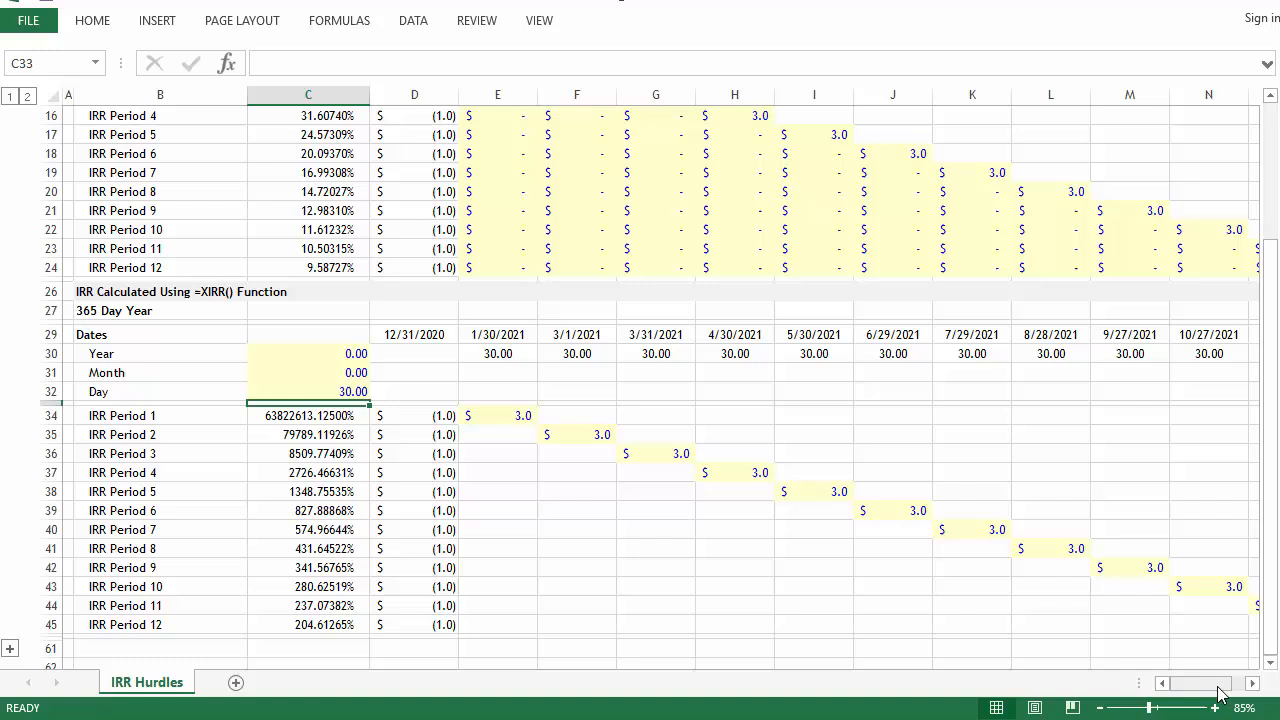
{"action": "scroll", "scroll_direction": "right", "scroll_amount": 3}
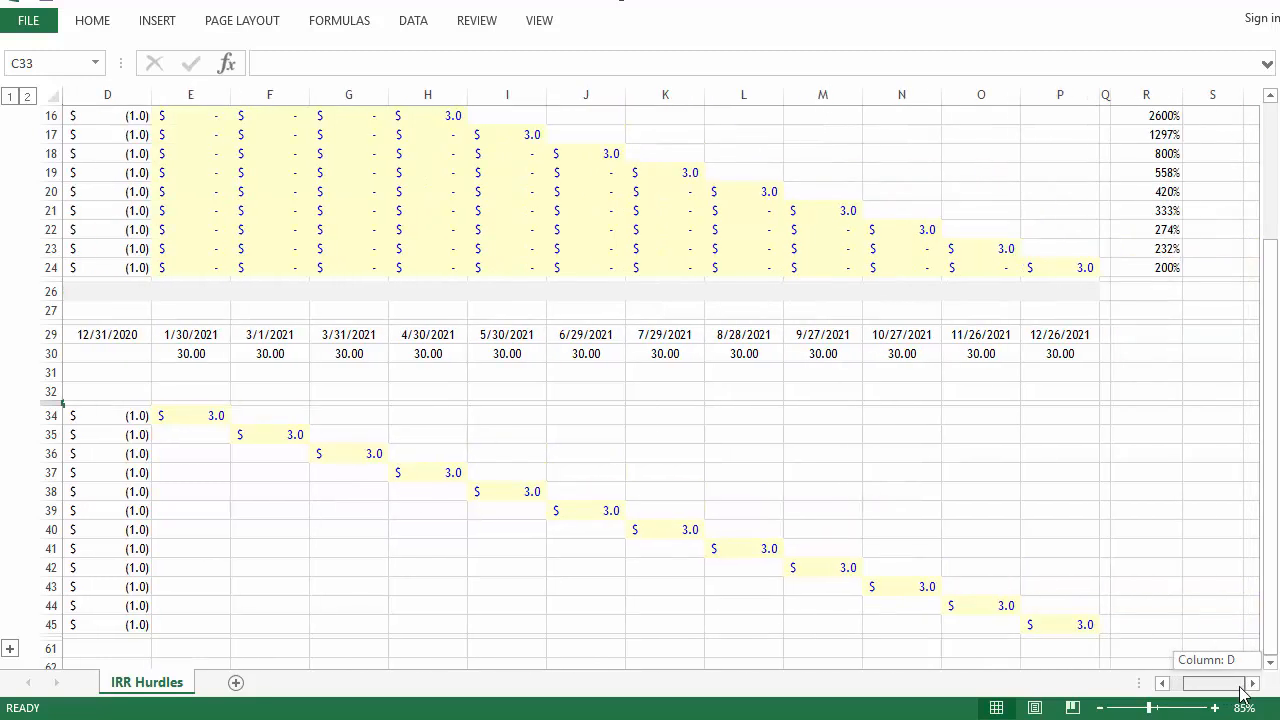
{"action": "scroll", "scroll_direction": "left", "scroll_amount": 3}
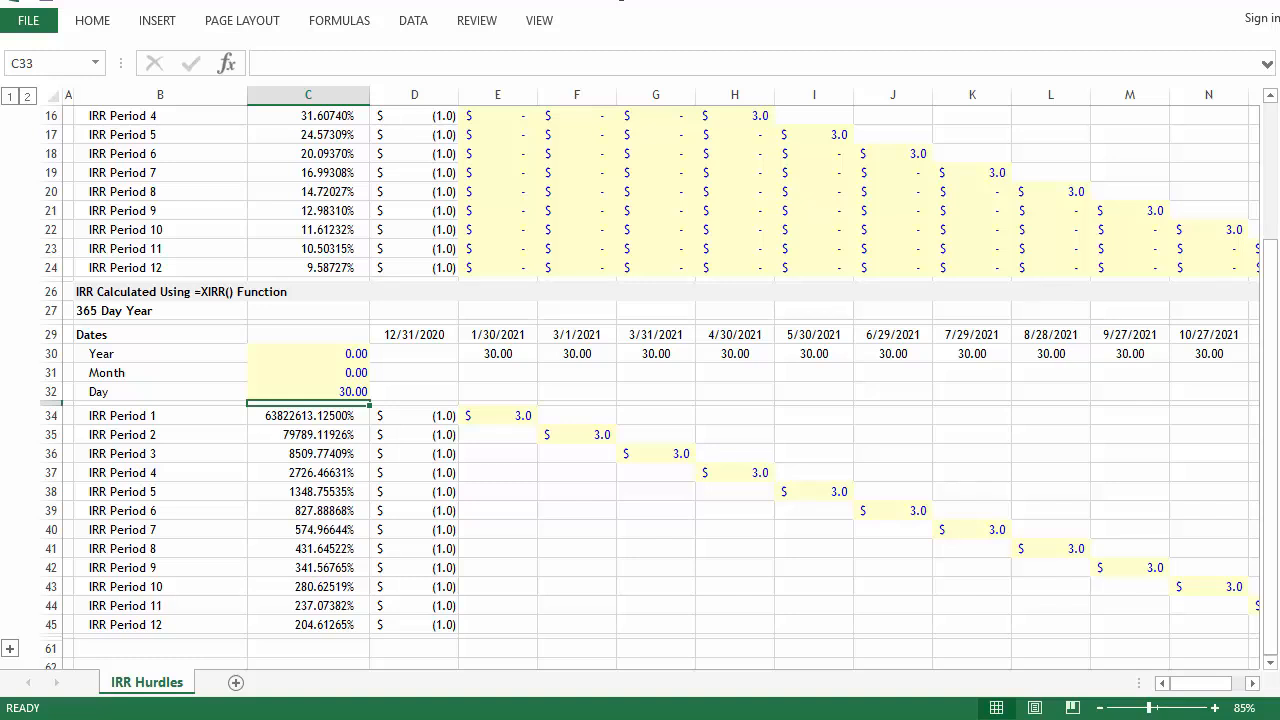
{"action": "left_click", "coordinate": [308, 391]}
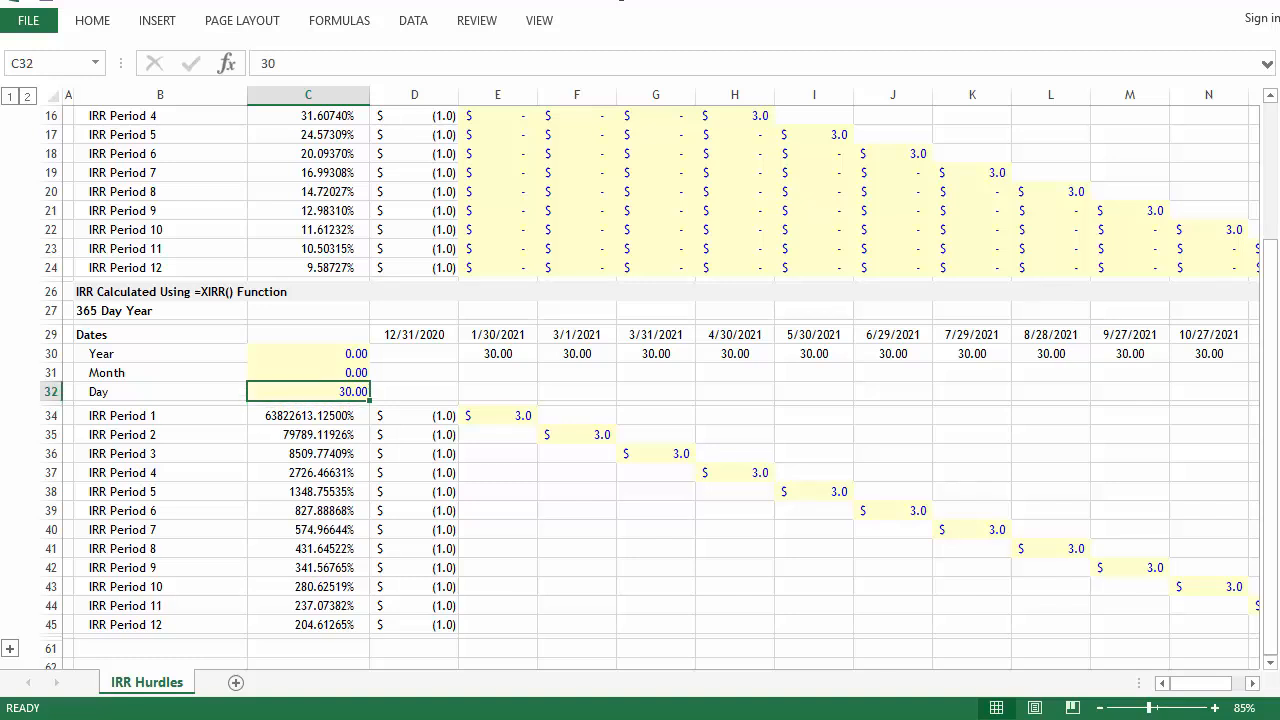